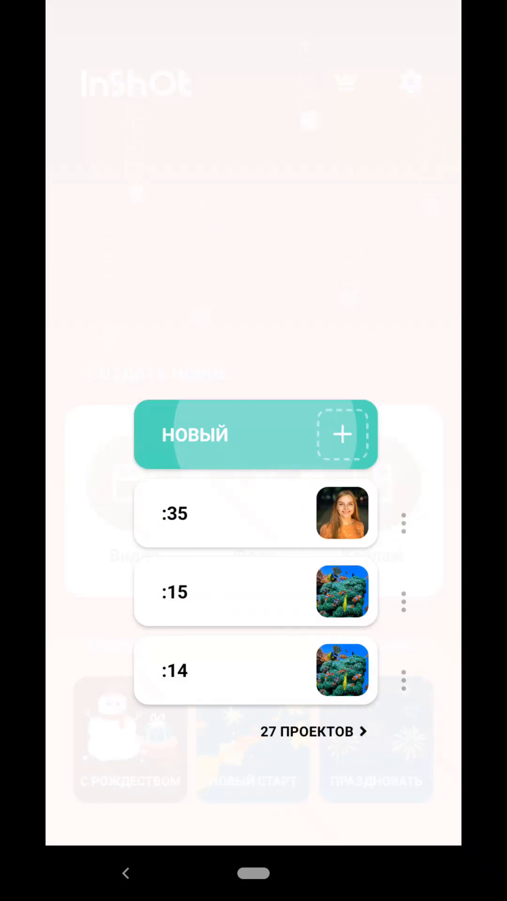
# Start a new project with the 15-second aquarium video as the main clip
pyautogui.click(255, 433)
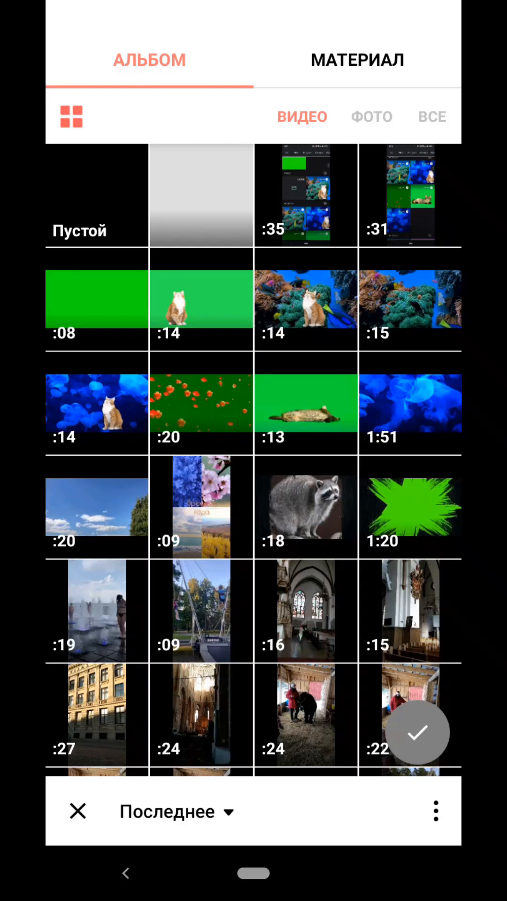
pyautogui.click(411, 299)
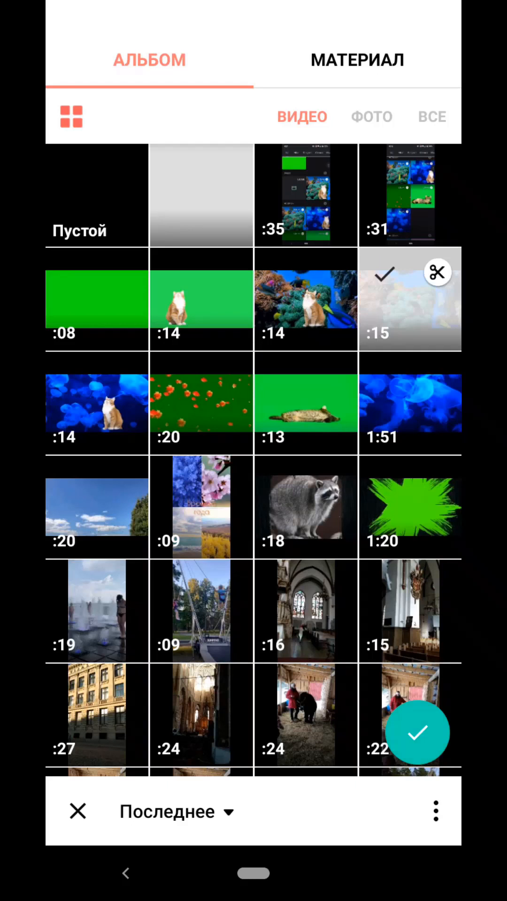
pyautogui.click(417, 732)
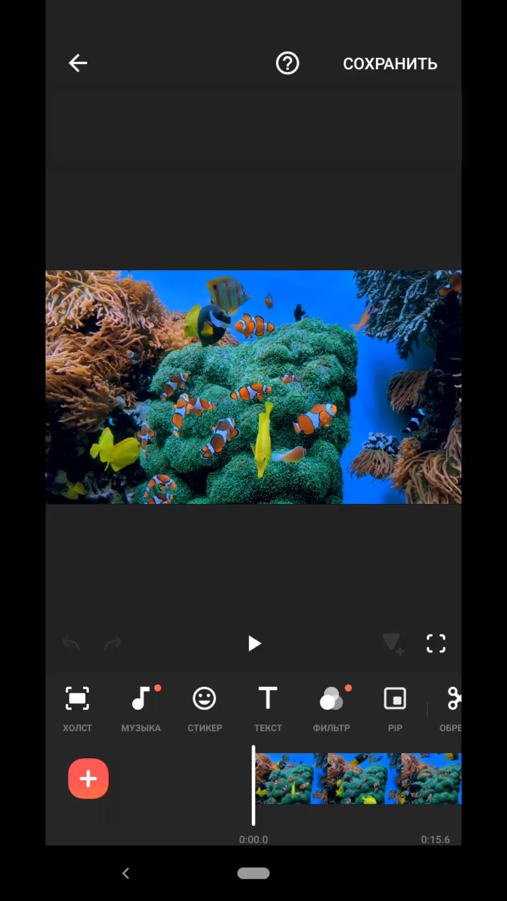
# Add the green-screen cat video as a PIP overlay above the aquarium clip
pyautogui.click(395, 698)
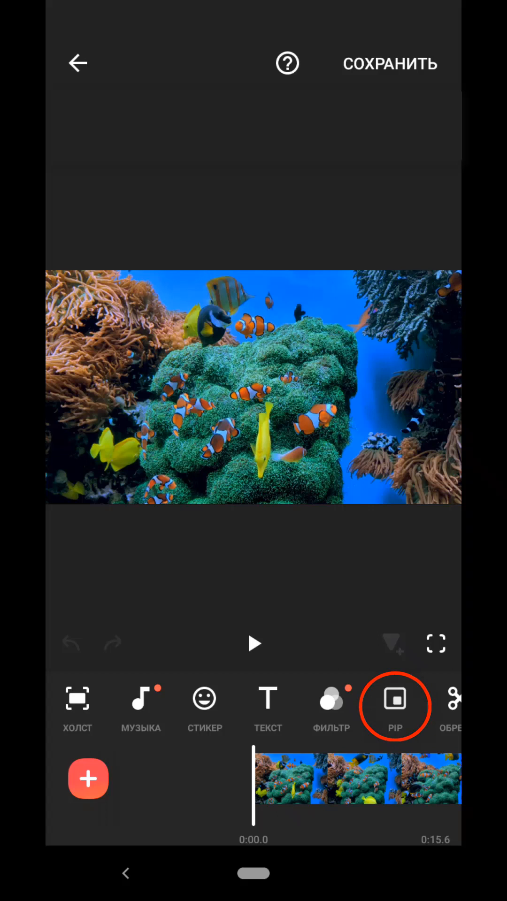
pyautogui.click(394, 698)
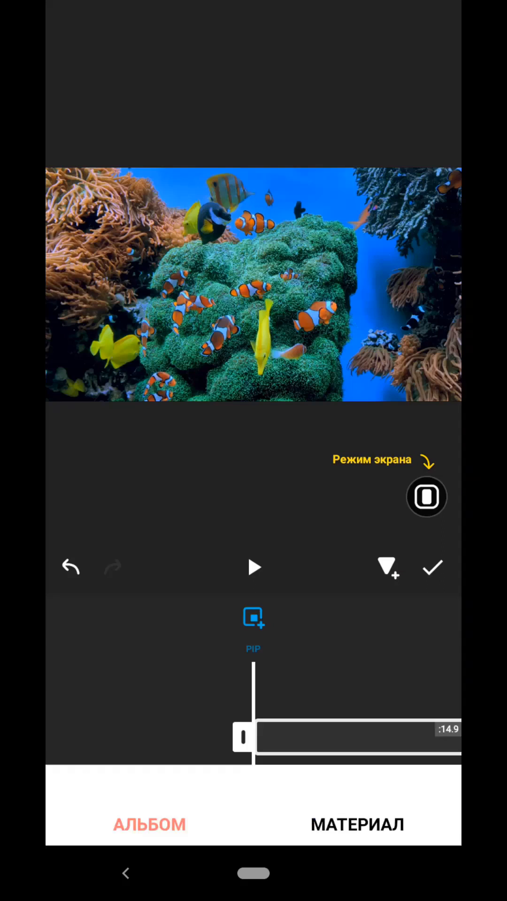
pyautogui.click(253, 616)
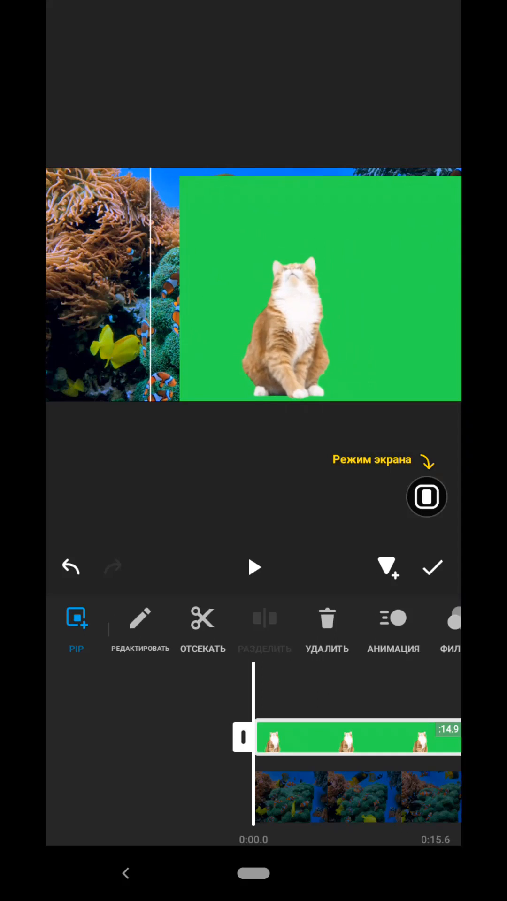
# Remove the cat clip's green background with chroma key so it sits over the reef
pyautogui.hscroll(-3)
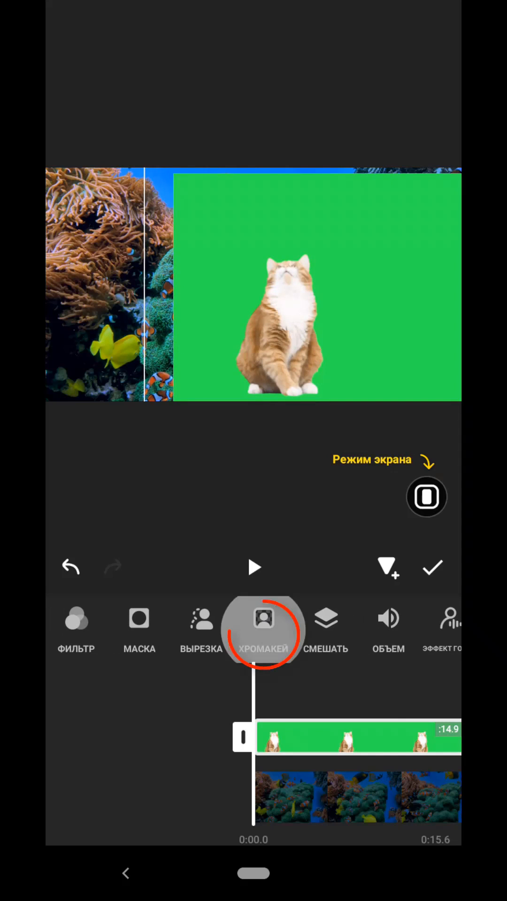
pyautogui.click(263, 629)
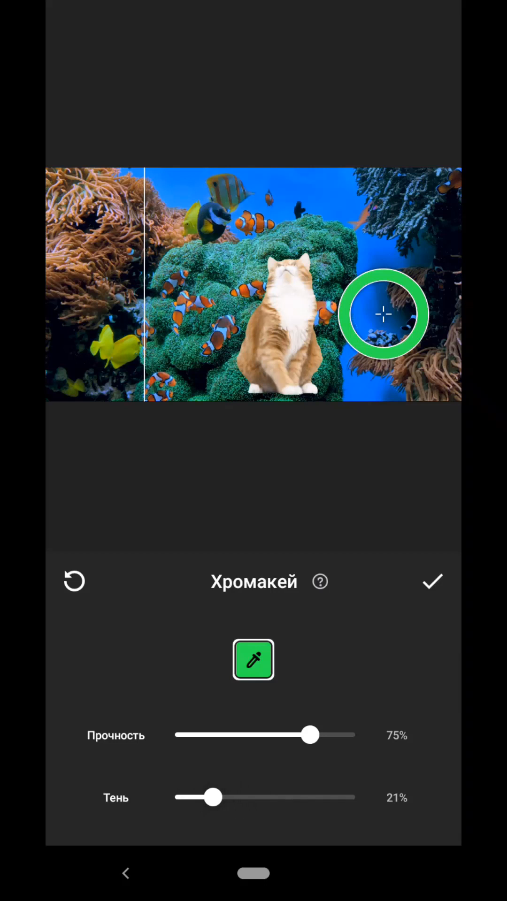
pyautogui.click(432, 580)
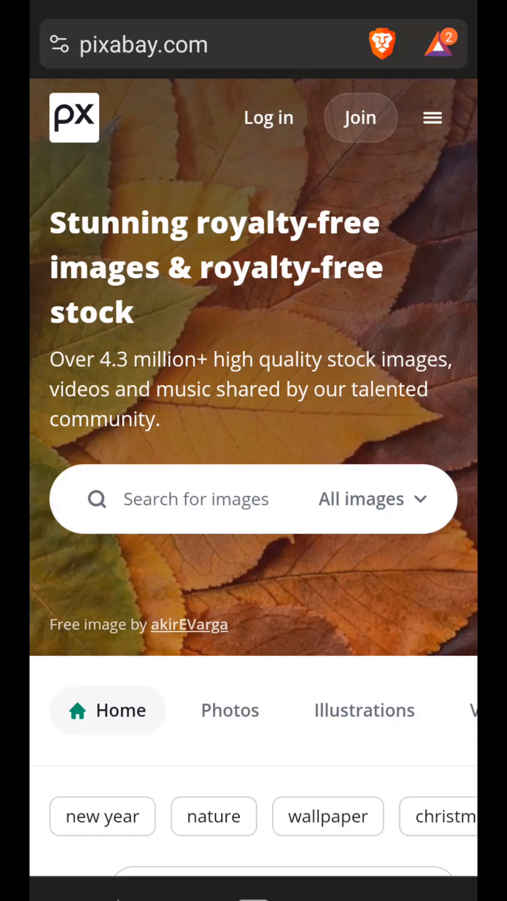
# Limit the Pixabay search to Videos for the Green screen query
pyautogui.scroll(-3)
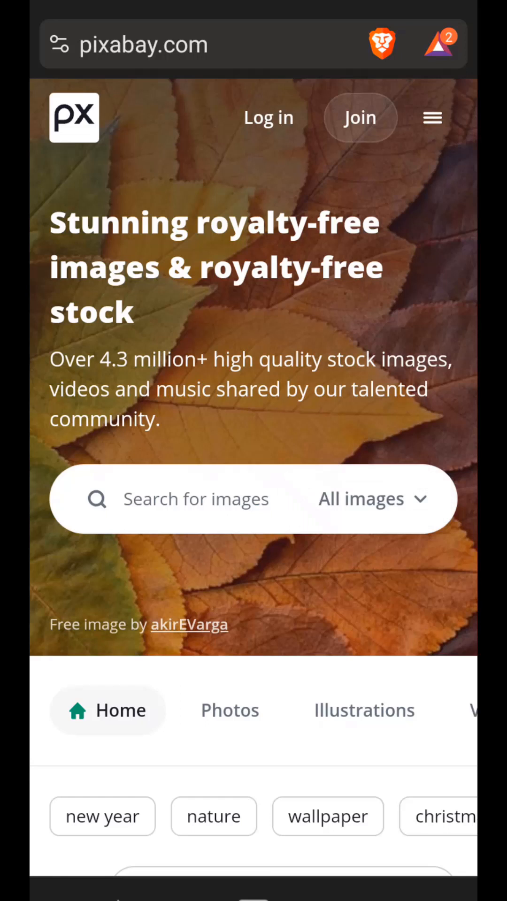
pyautogui.click(373, 498)
pyautogui.write('Green screen')
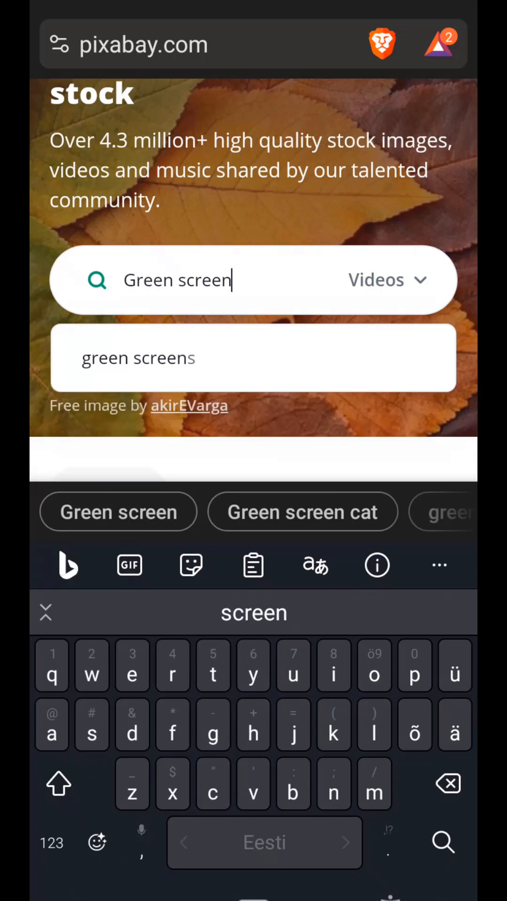
# Search Pixabay for green screen videos and browse results including the ginger cat clip
pyautogui.click(442, 843)
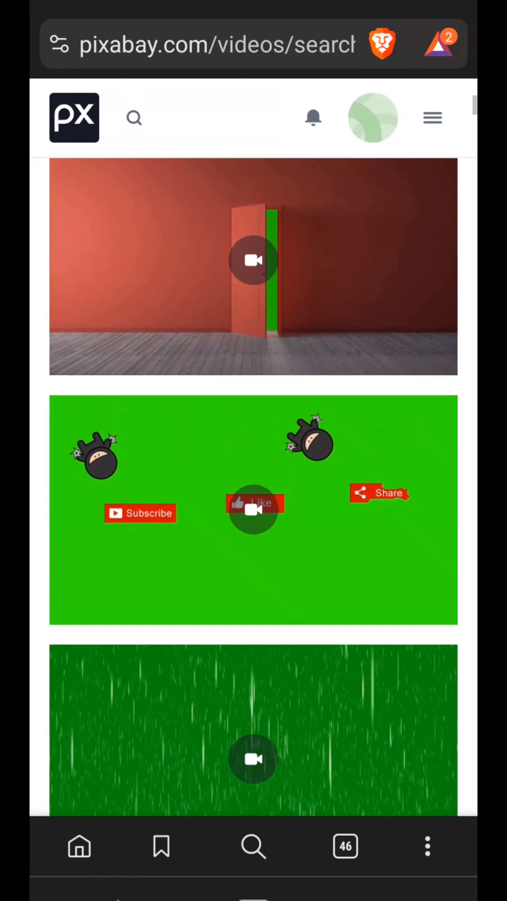
pyautogui.scroll(-3)
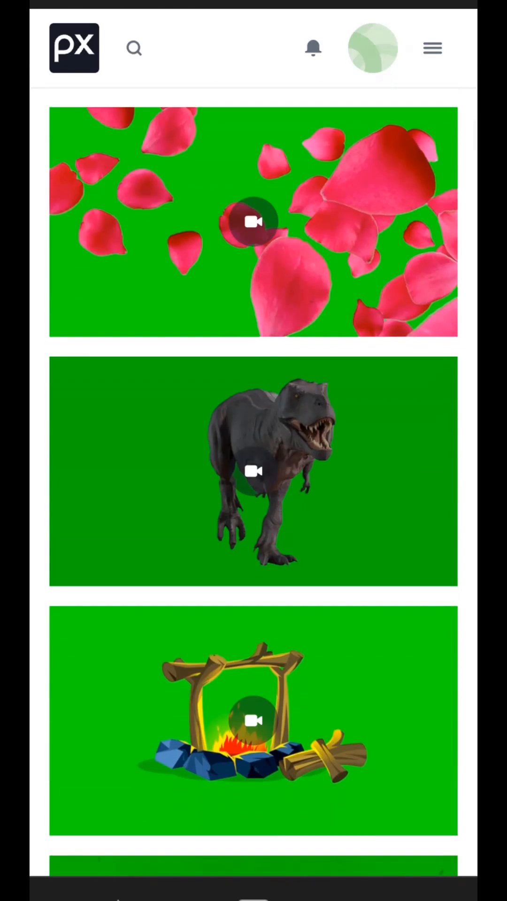
pyautogui.scroll(-3)
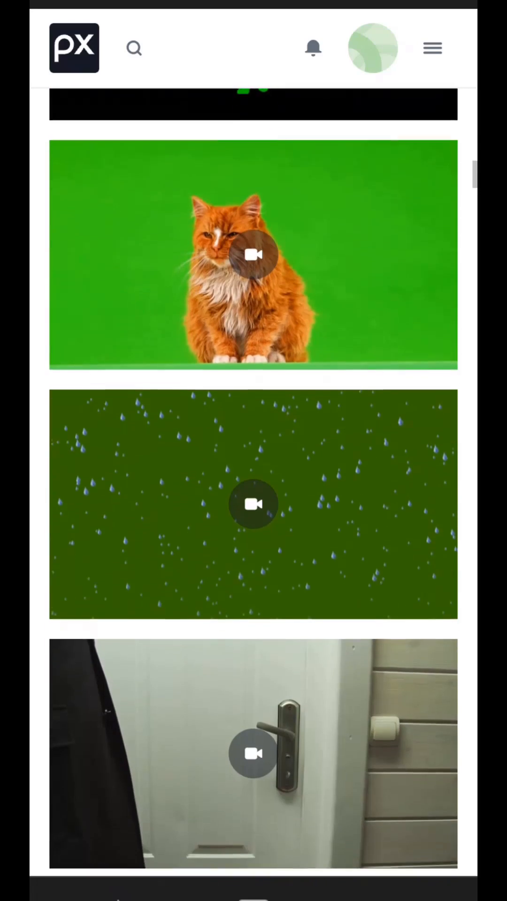
pyautogui.scroll(3)
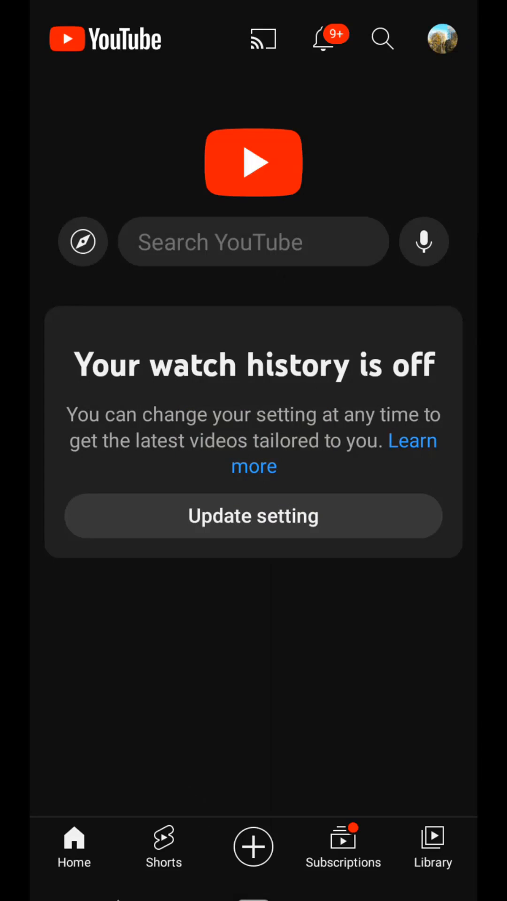
# Search YouTube for 'Green sc' and pick the green screen suggestion to list results
pyautogui.click(252, 241)
pyautogui.write('gre')
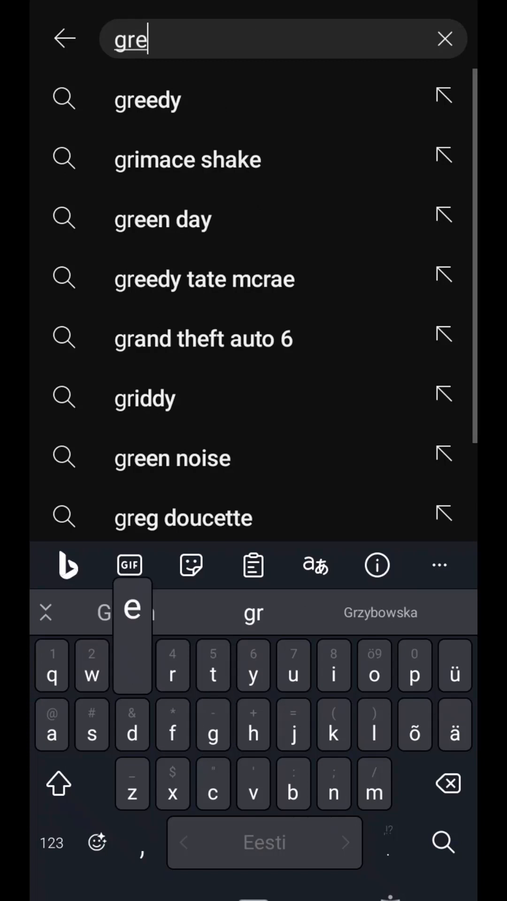
pyautogui.write('Green sc')
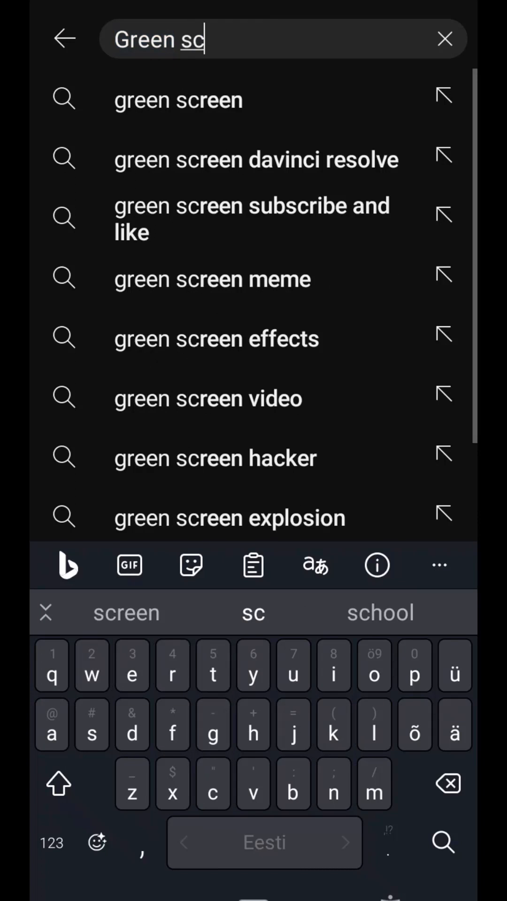
pyautogui.click(442, 843)
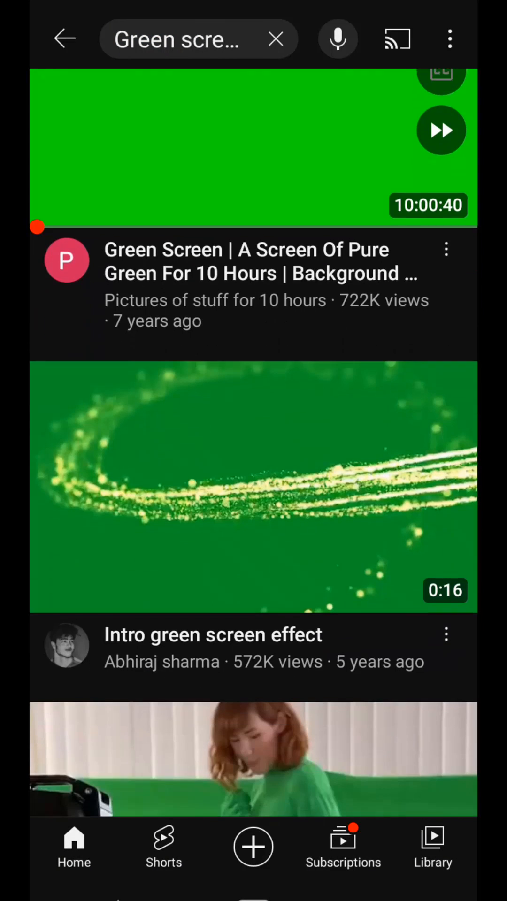